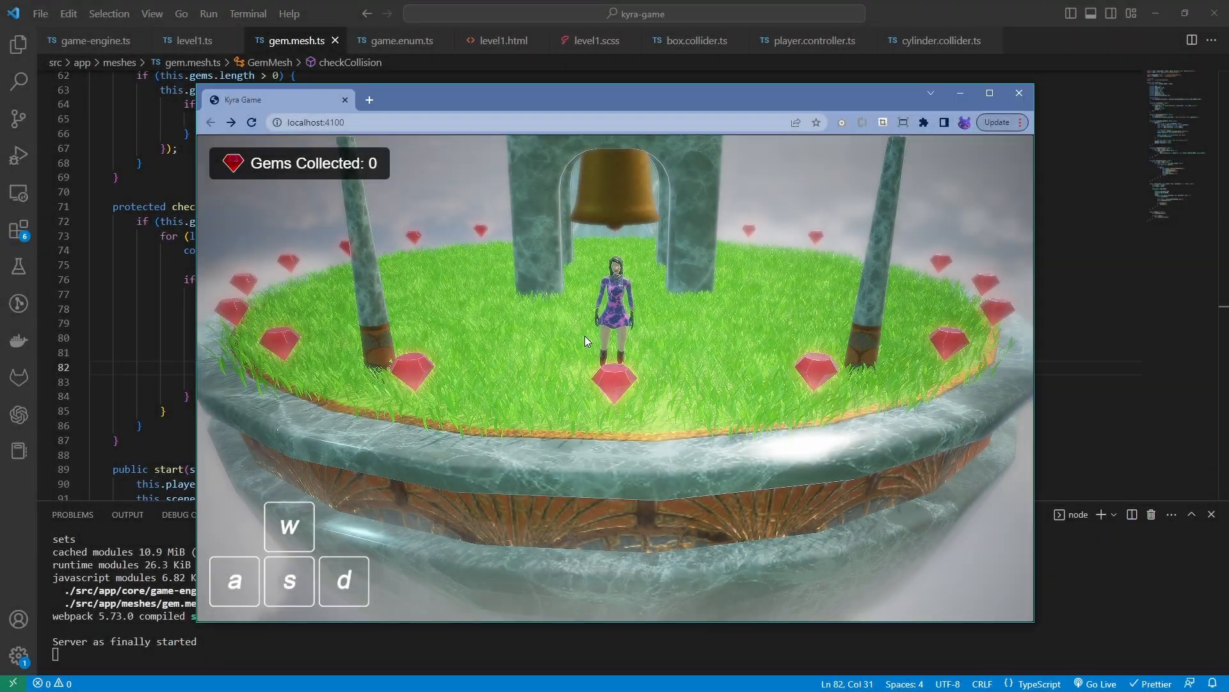
- Run the character forward across the island onto two red gems, raising Gems Collected to 2
{"action": "key", "text": "w"}
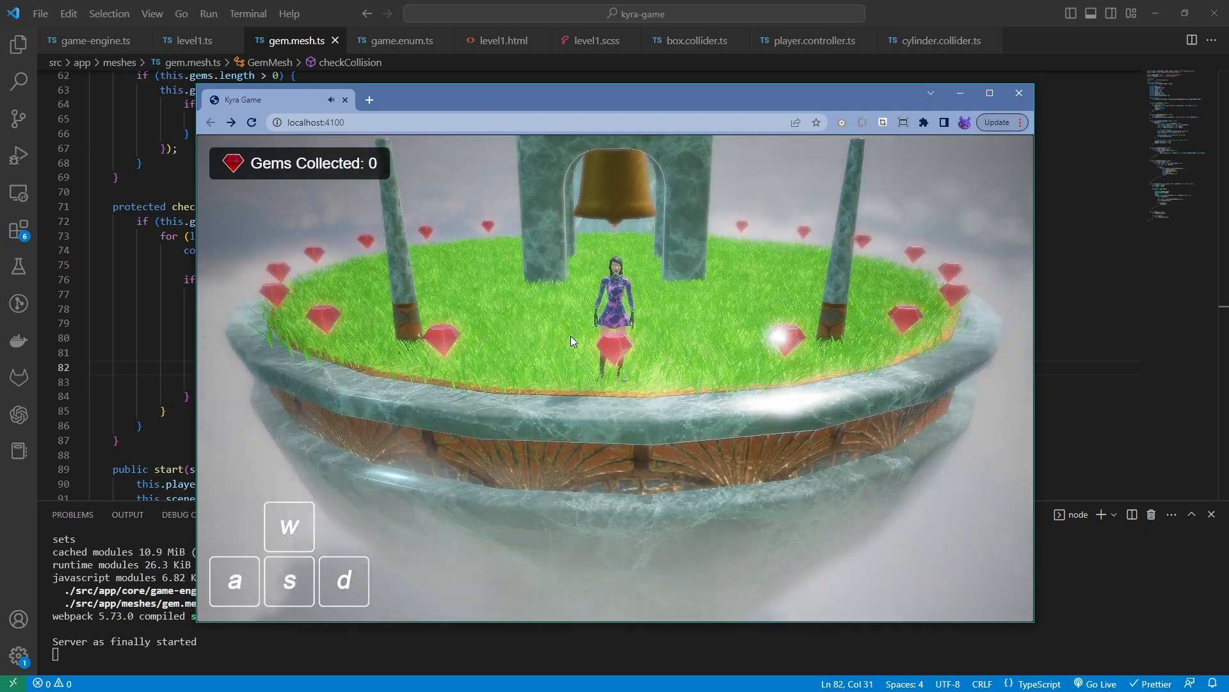
{"action": "key", "text": "w"}
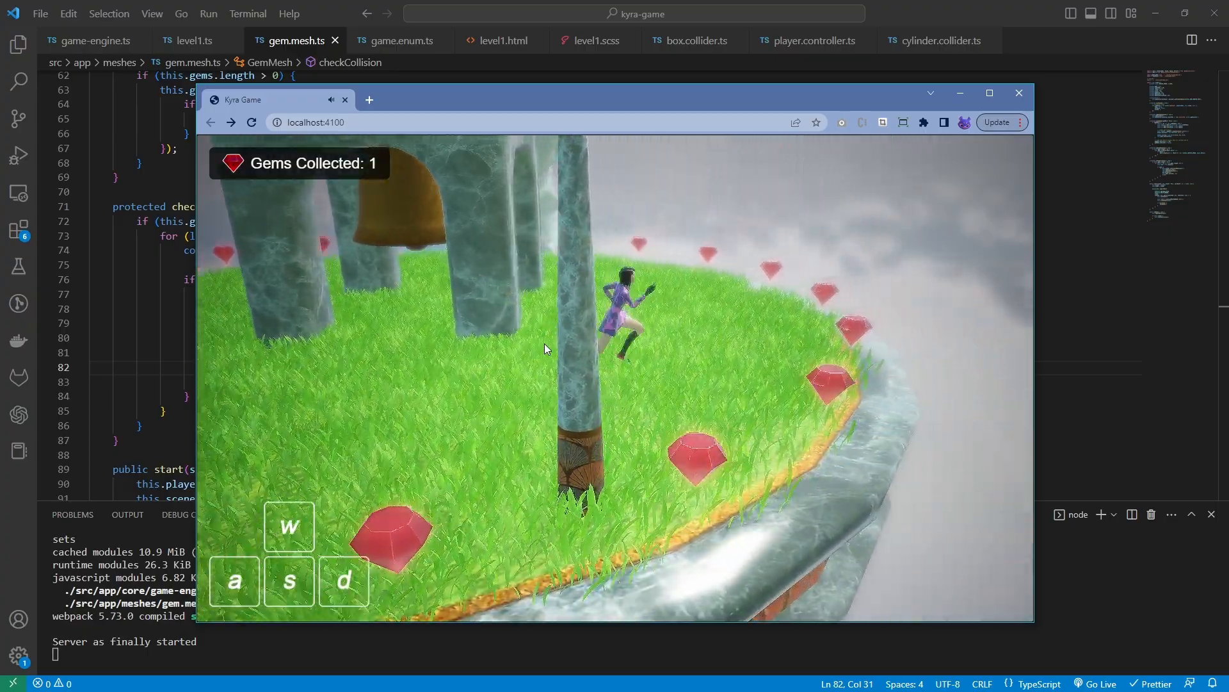
{"action": "key", "text": "w"}
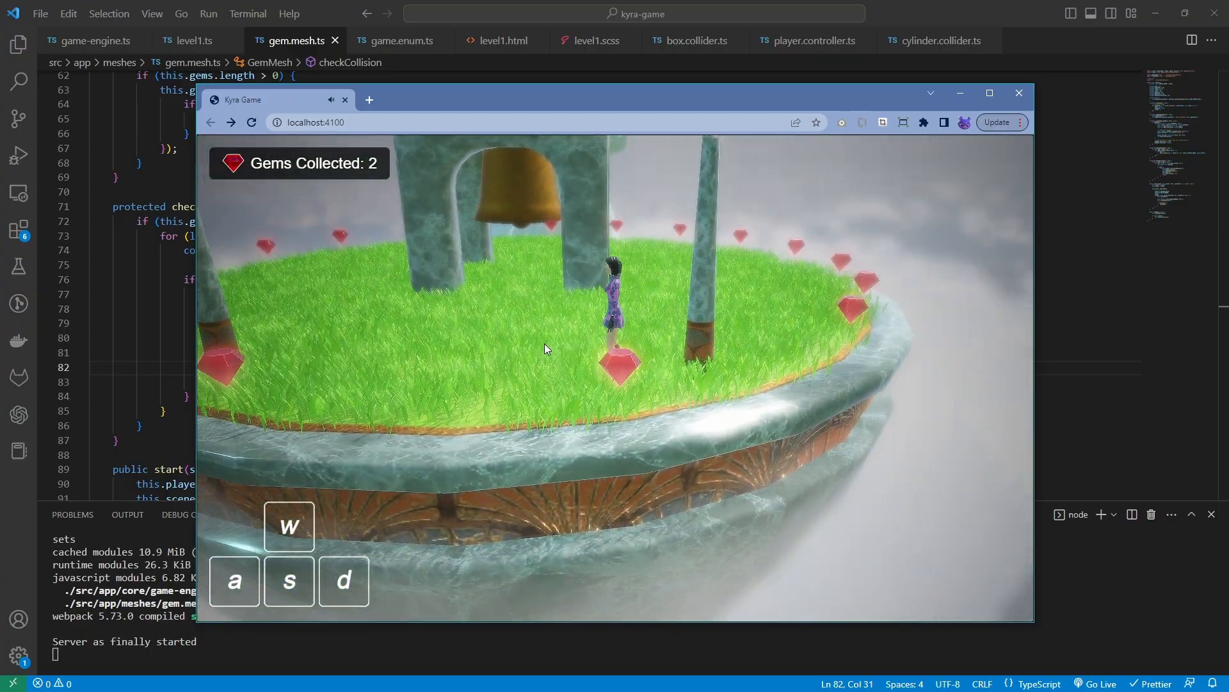